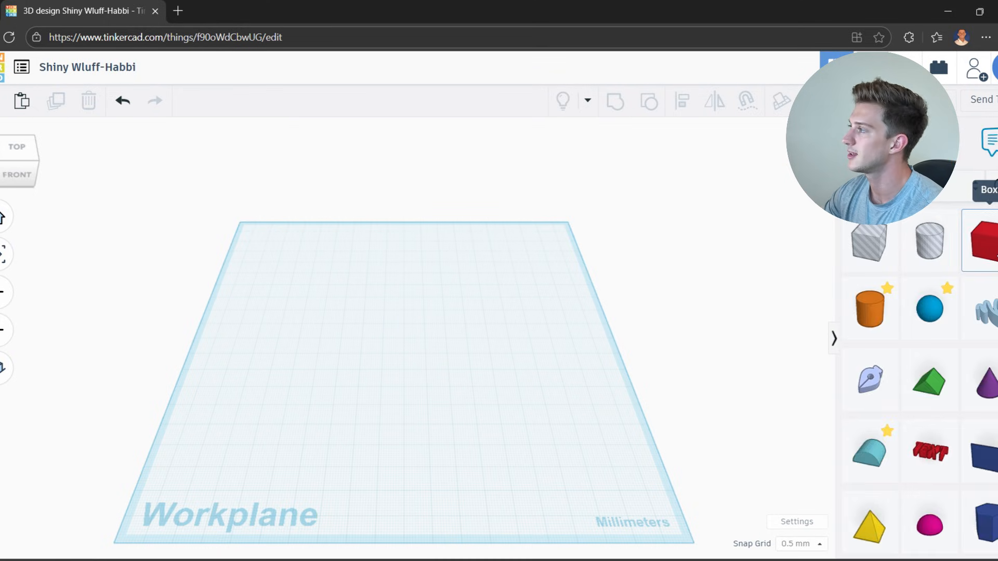
Step: Add a box shape to the workplane alongside a cylinder and paraboloid
left_click(985, 240)
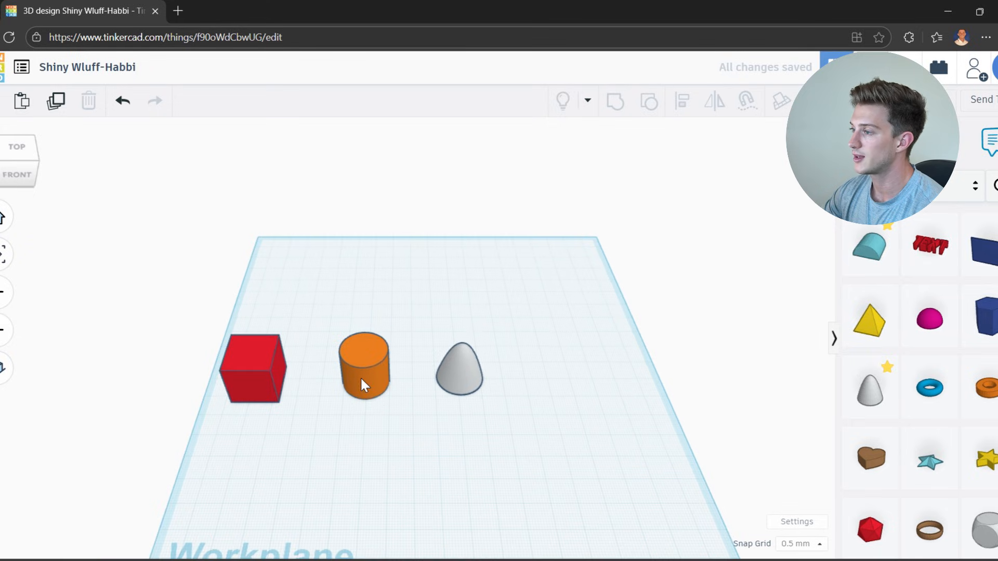
Step: Select the orange cylinder to rotate it 90° onto its side
left_click(363, 366)
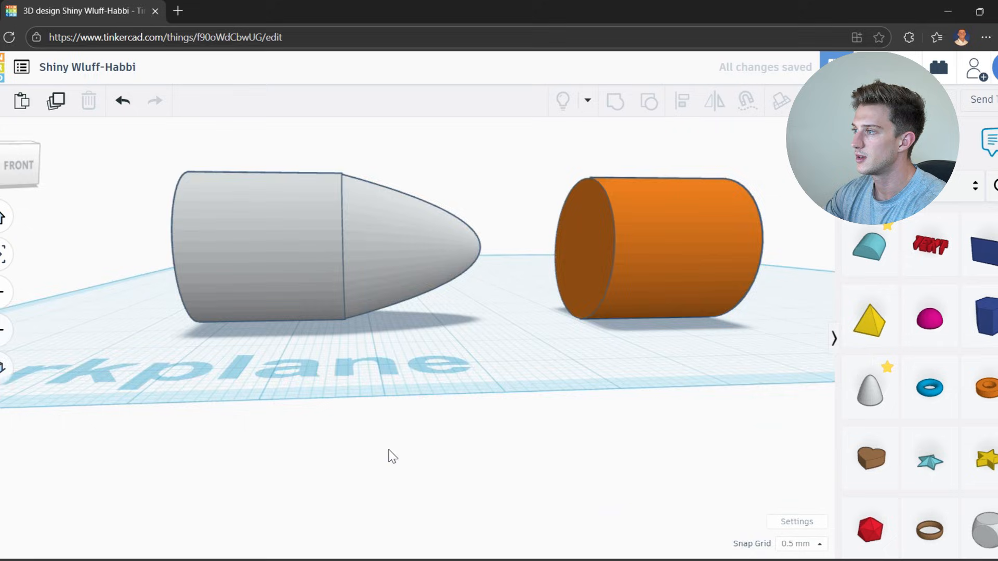
Step: Duplicate the grey pin and place the mirrored copy opposite the first
left_click(312, 248)
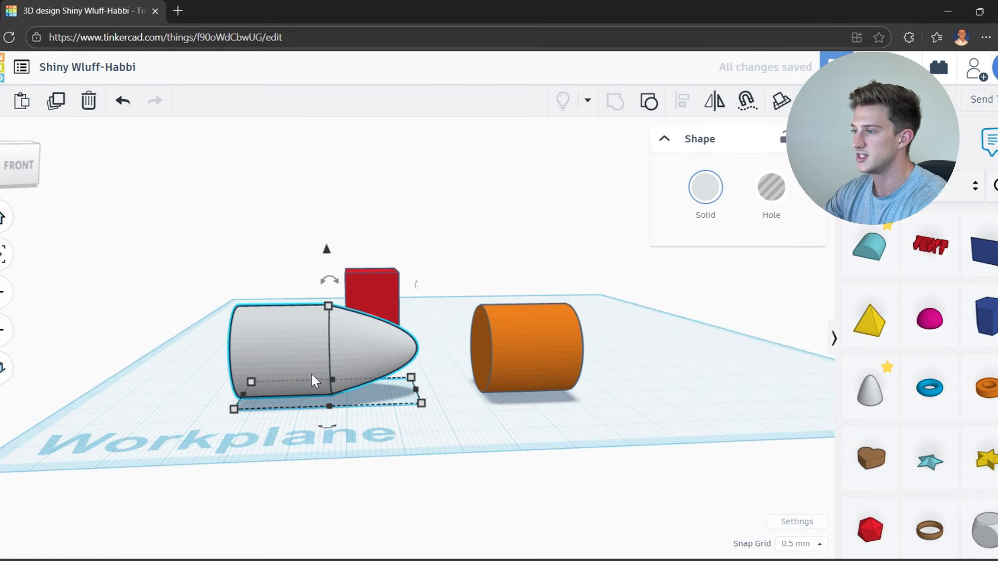
mouse_move(221, 340)
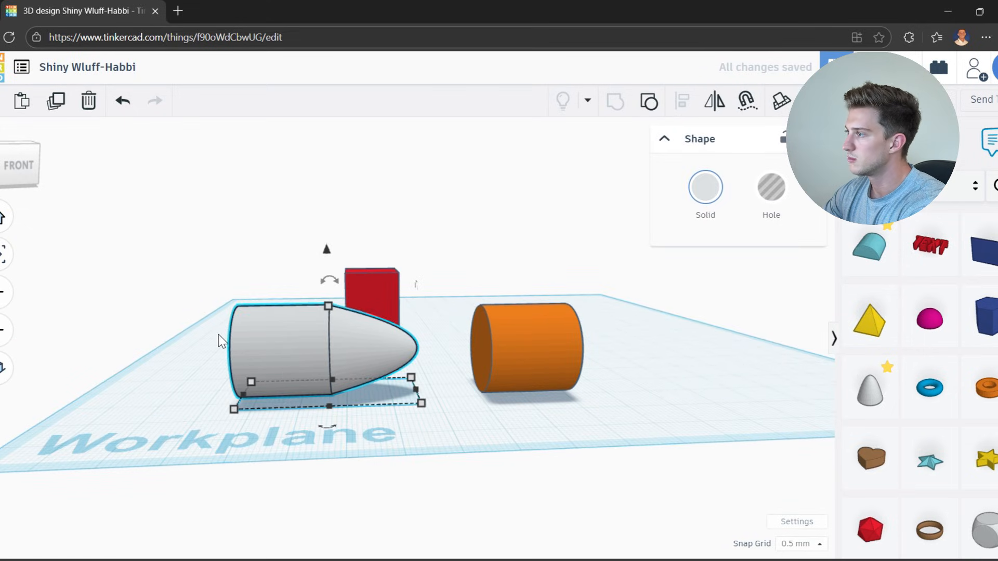
left_click_drag(324, 353, 751, 353)
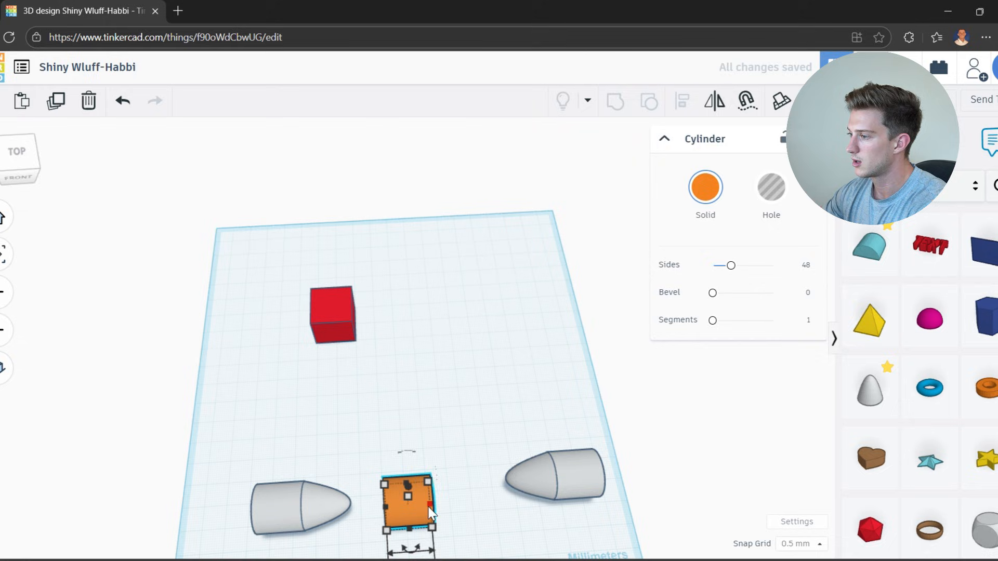
Step: Slide the orange cylinder in line with the pins and shift the right knuckle to leave a gap
left_click_drag(428, 511, 502, 510)
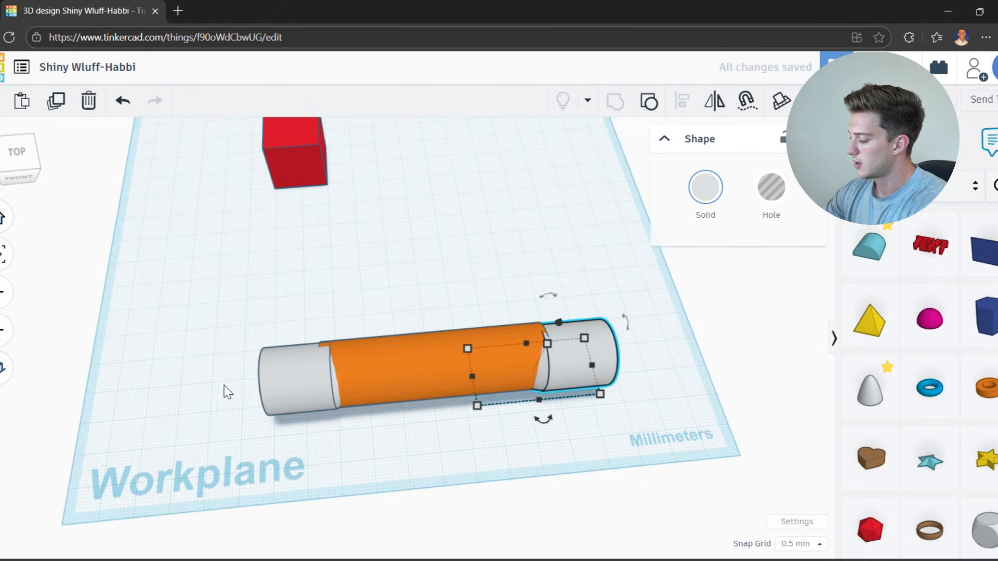
left_click(679, 101)
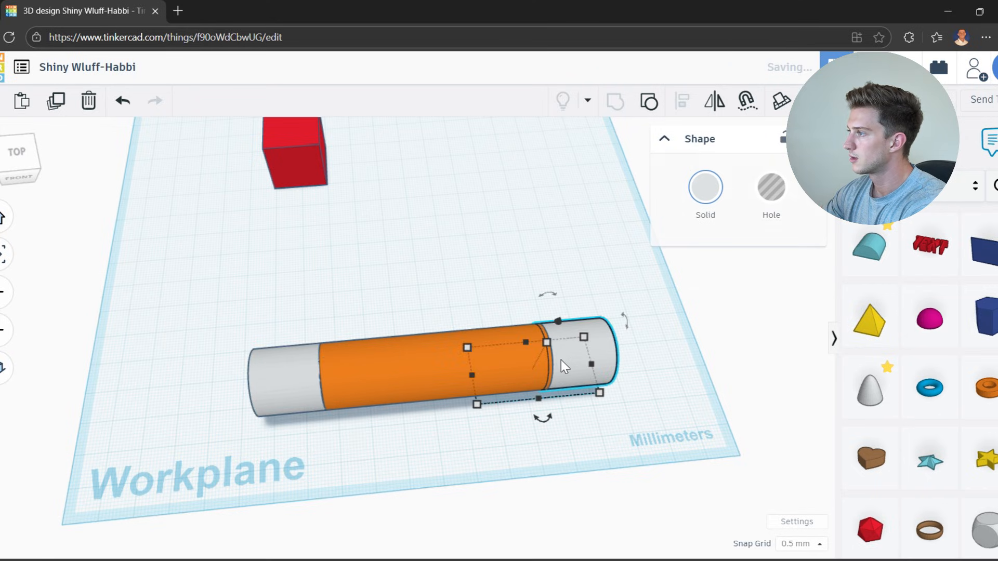
left_click_drag(567, 366, 497, 426)
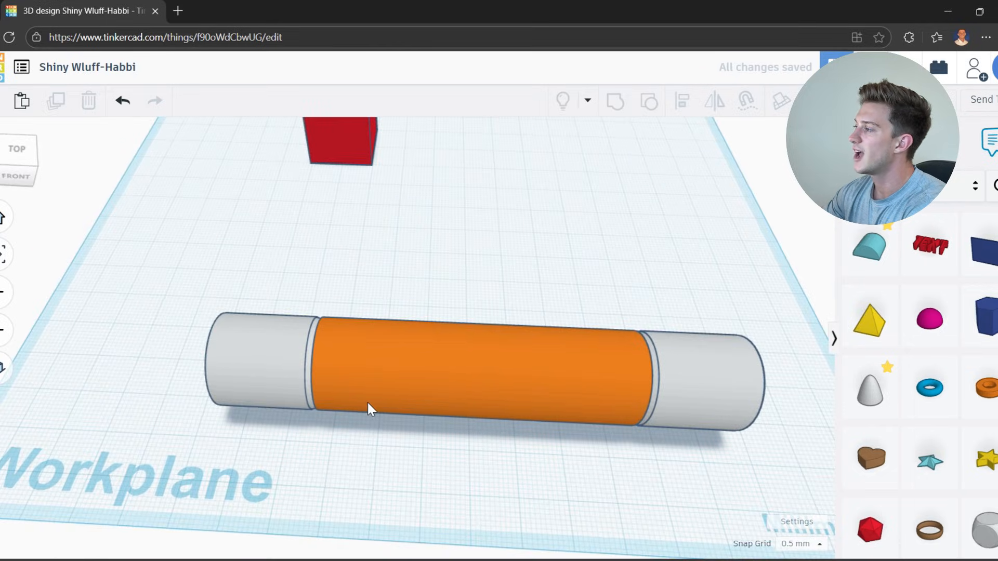
mouse_move(474, 473)
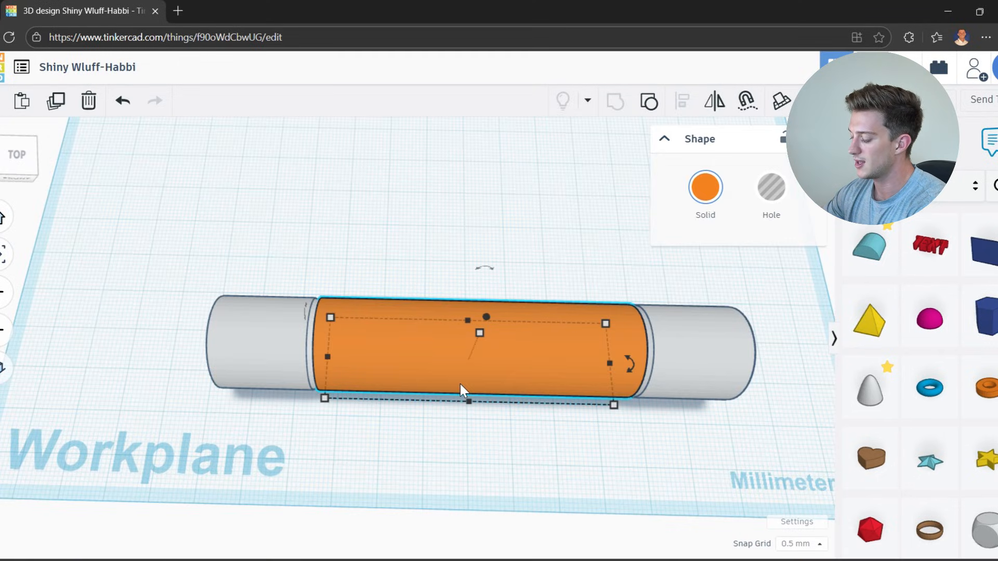
Step: Set the orange middle cylinder to Hole
left_click(770, 188)
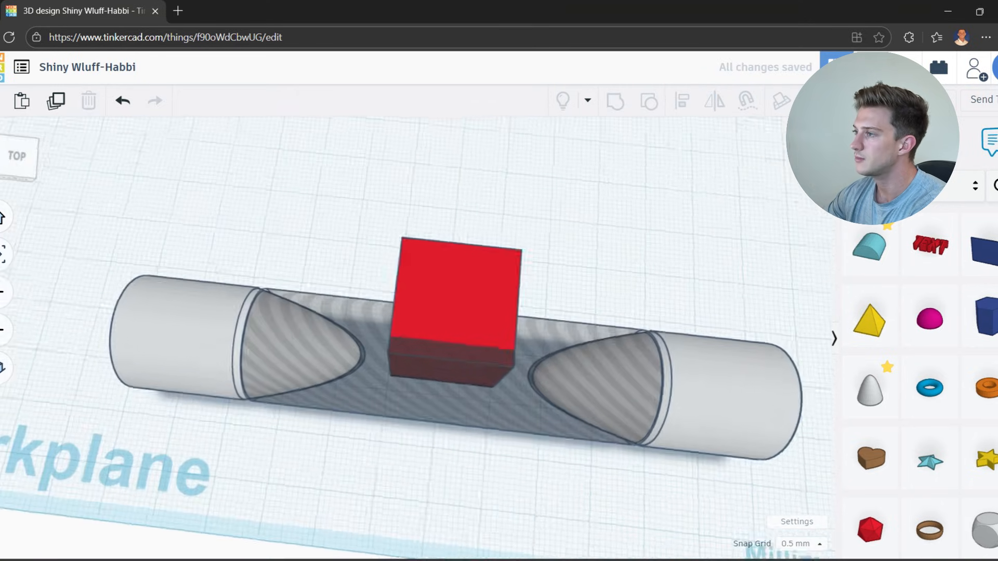
Step: Copy a red box leaf and drag it against an end knuckle
left_click(210, 375)
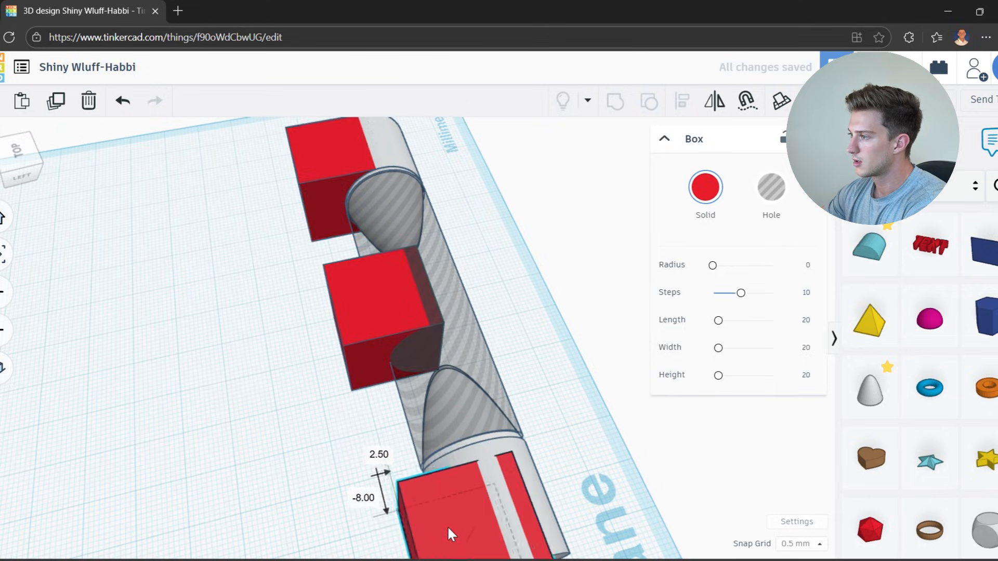
left_click_drag(449, 531, 419, 522)
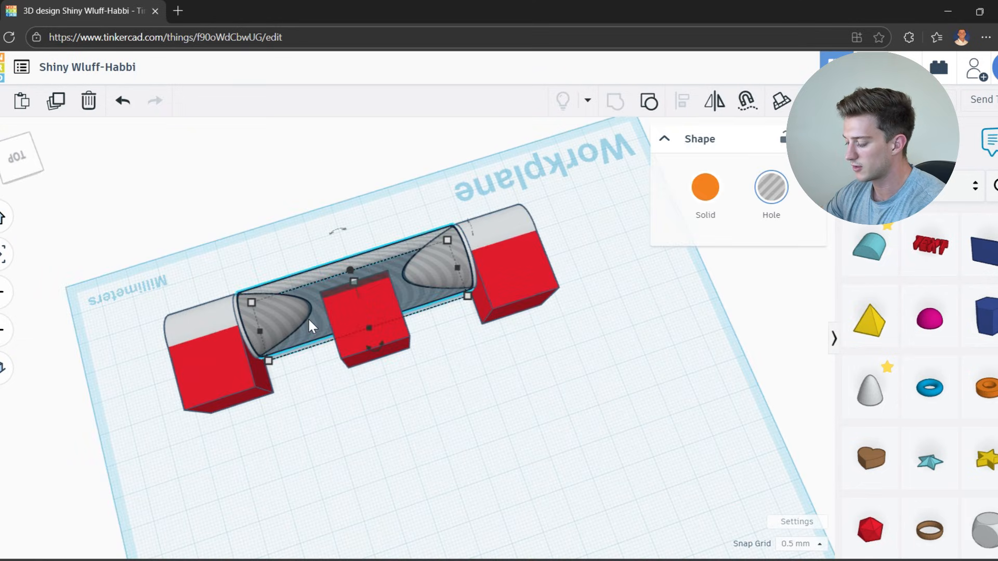
Step: Group all knuckles, pins and leaves into a single red 110 by 30 hinge
left_click(703, 188)
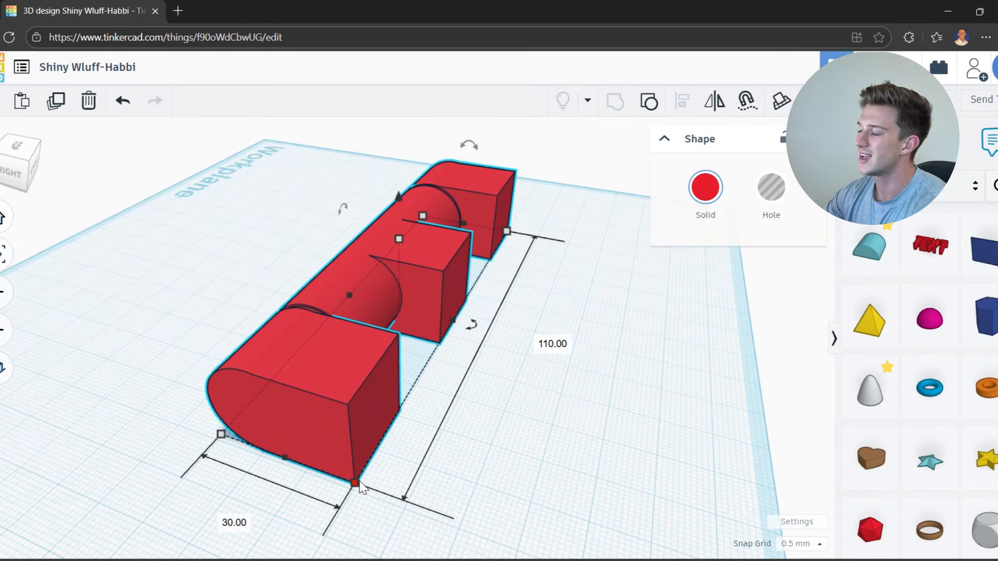
mouse_move(541, 383)
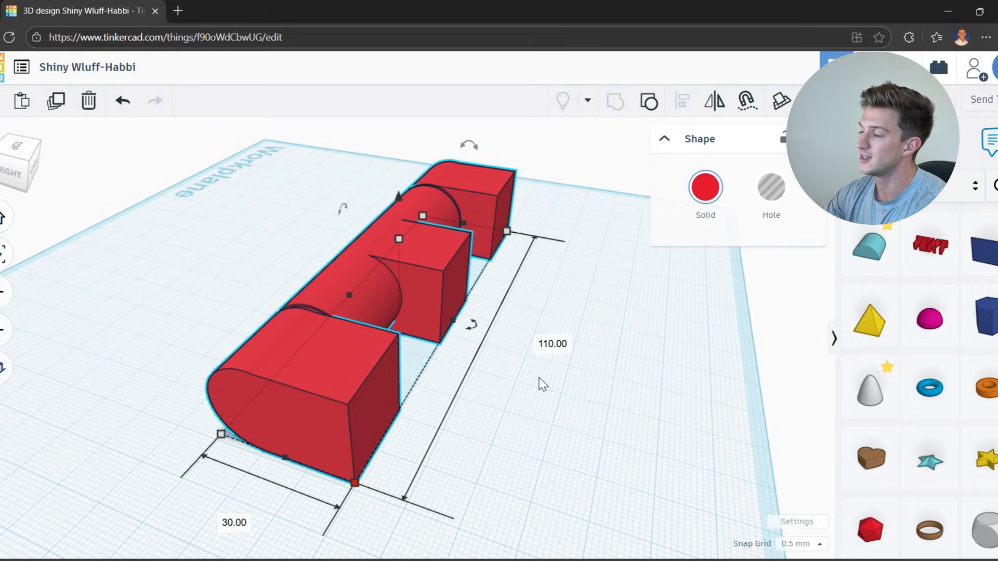